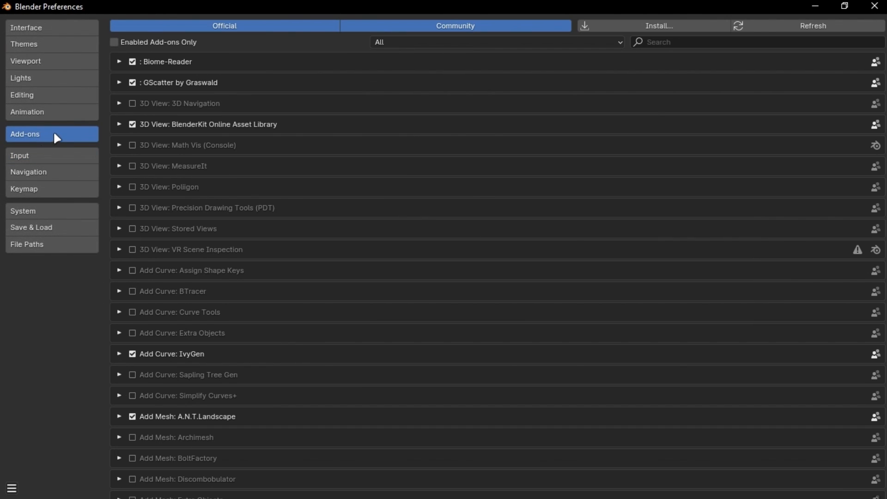
Filter the add-on list with 'meca' to locate the Mecabricks importer
{"action": "type", "text": "meca"}
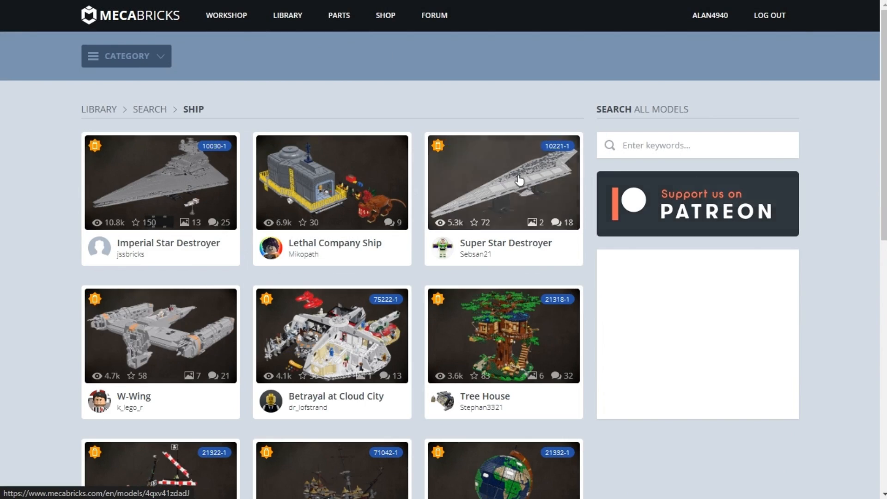
Open the Thanos: Ultimate Battle ship from the next results page in the editor
{"action": "scroll", "scroll_direction": "down", "scroll_amount": 3}
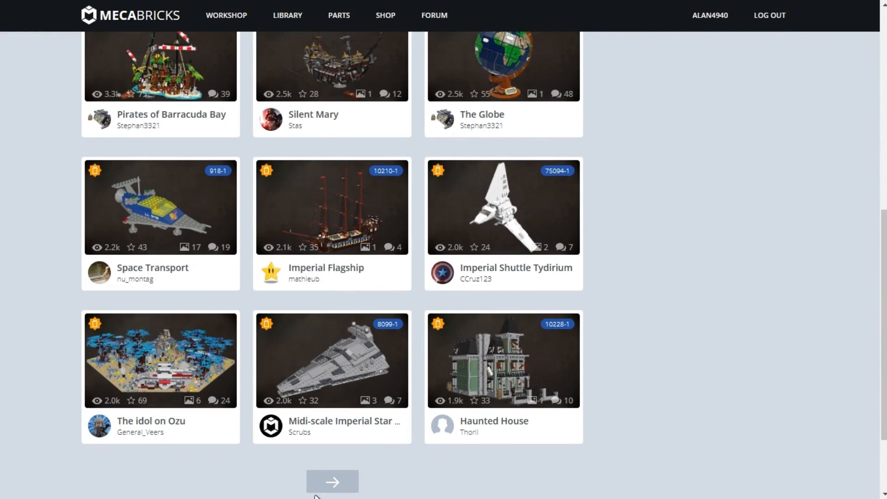
{"action": "left_click", "coordinate": [332, 481]}
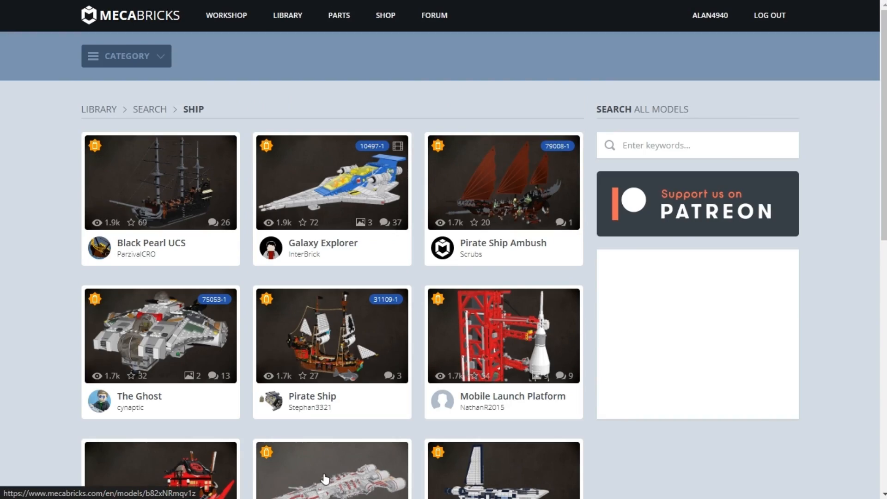
{"action": "left_click", "coordinate": [360, 376]}
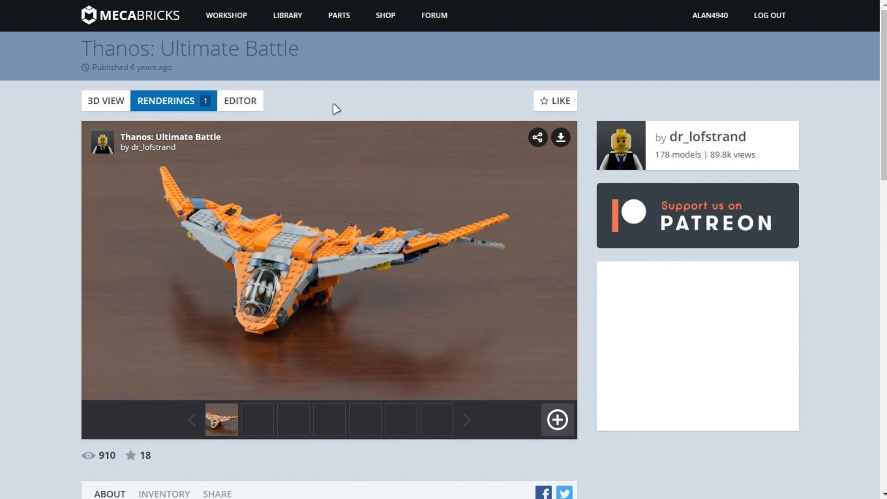
{"action": "left_click", "coordinate": [240, 100]}
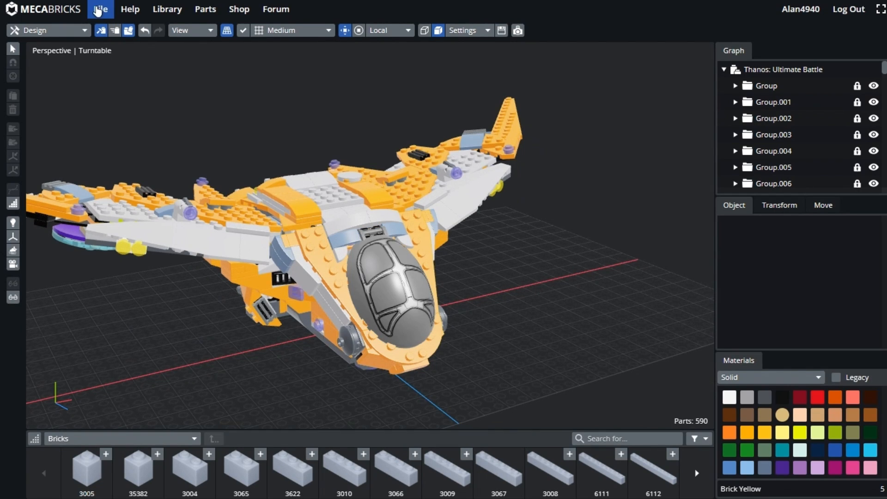
Choose File > Export for the Thanos ship model
{"action": "left_click", "coordinate": [100, 10]}
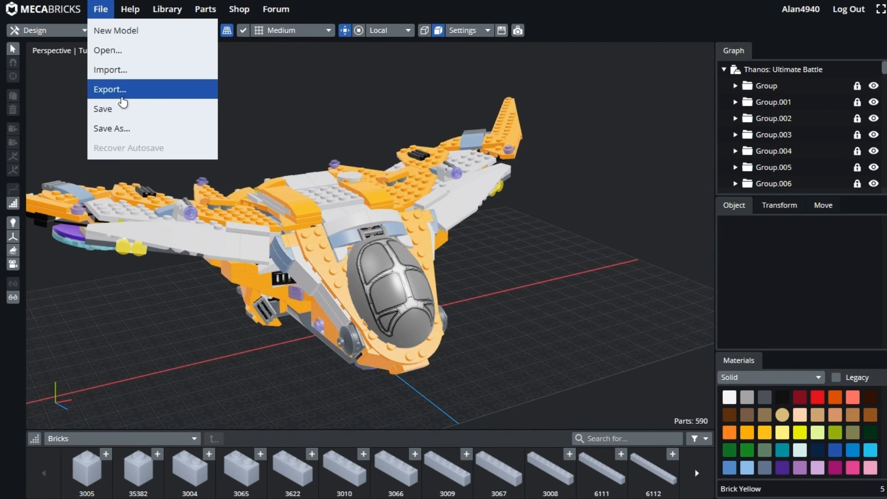
{"action": "left_click", "coordinate": [109, 88]}
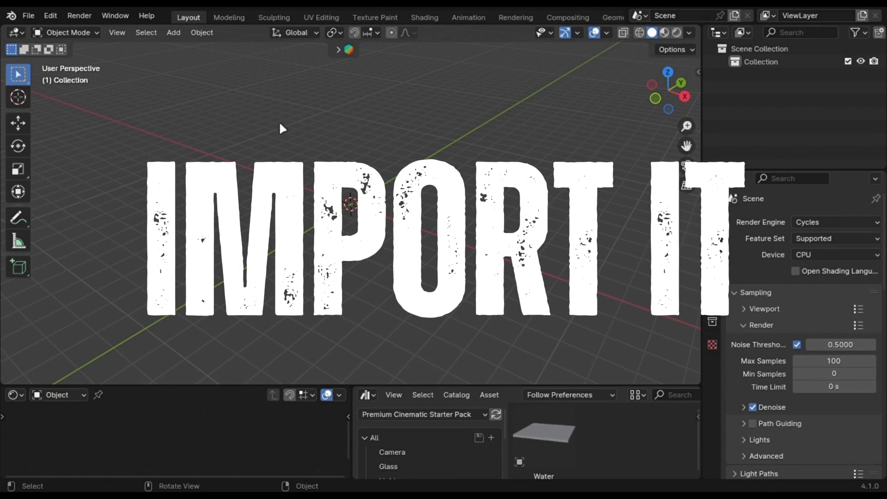
Bring up Blender's File menu to import the Mecabricks file
{"action": "left_click", "coordinate": [29, 16]}
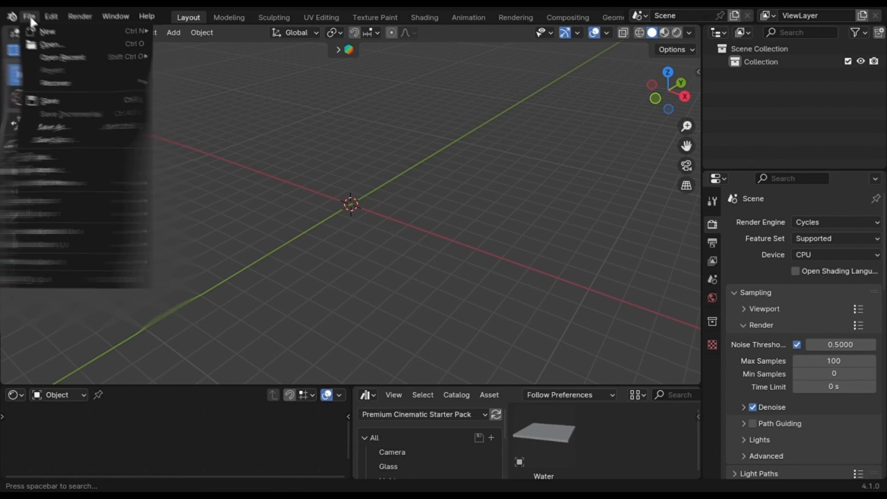
{"action": "mouse_move", "coordinate": [50, 200]}
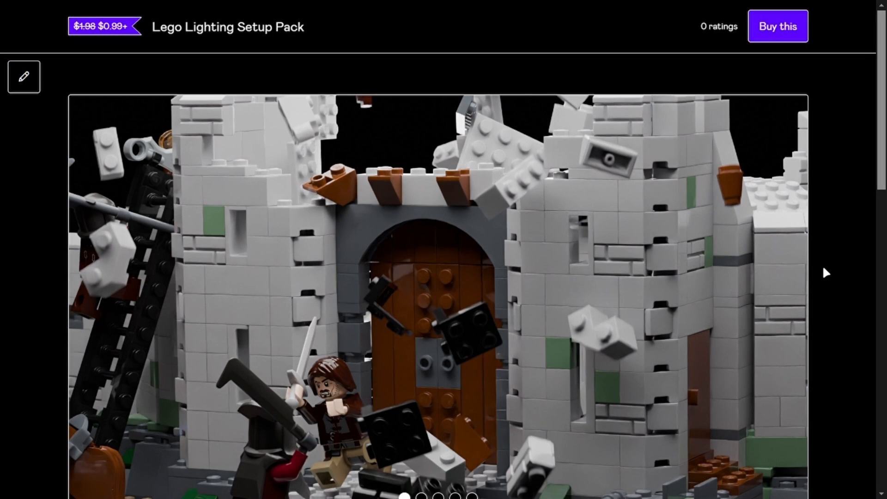
Scroll down to the free and premium tiers of the Lego Lighting Setup Pack
{"action": "scroll", "scroll_direction": "down", "scroll_amount": 3}
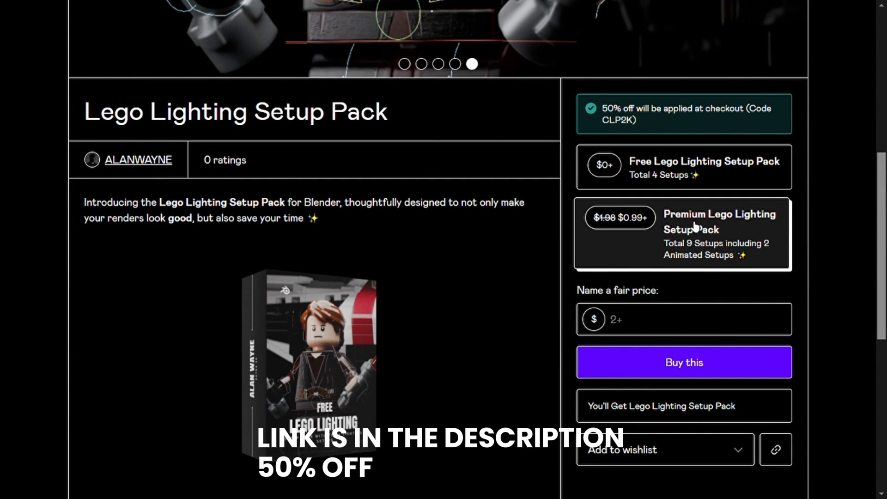
{"action": "mouse_move", "coordinate": [649, 241]}
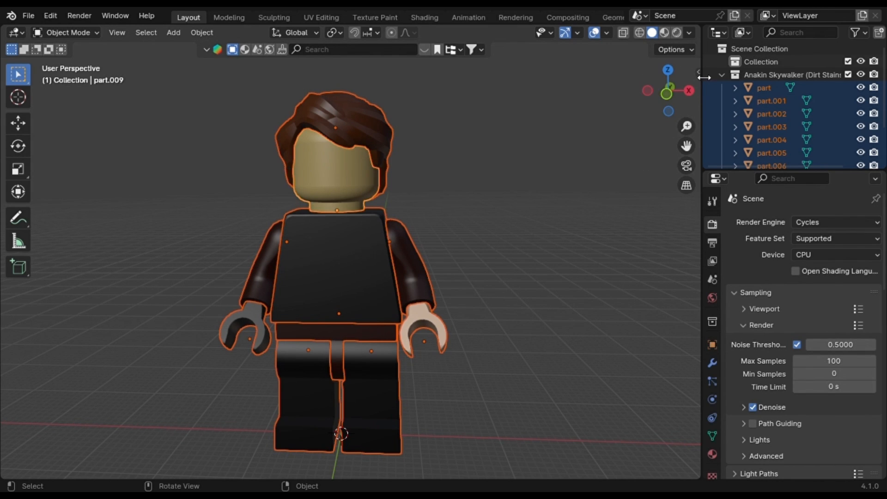
Show the N sidebar with the EpicFigRig tools for the Anakin minifigure
{"action": "key", "text": "n"}
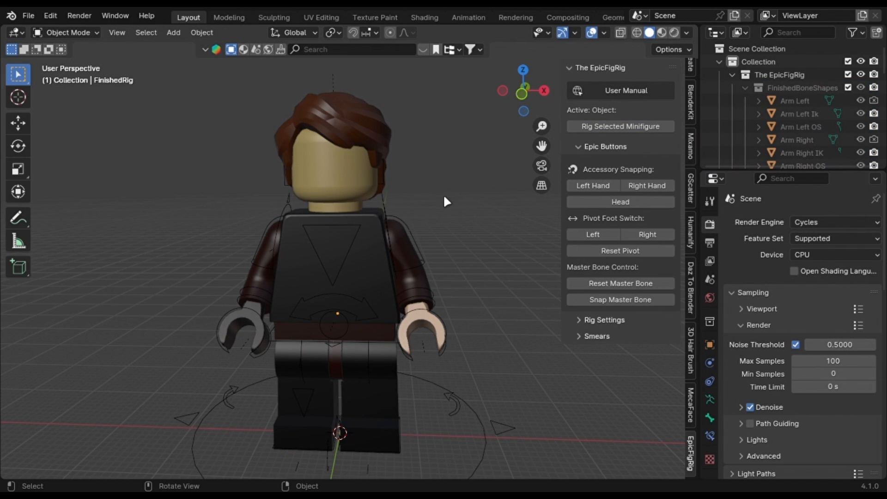
Enter Pose Mode and select the rig's MasterBone
{"action": "left_click", "coordinate": [66, 33]}
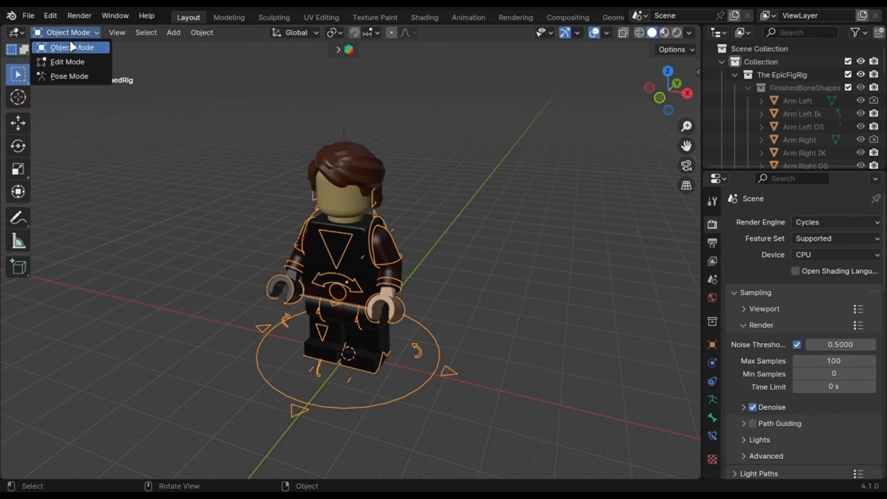
{"action": "left_click", "coordinate": [69, 76]}
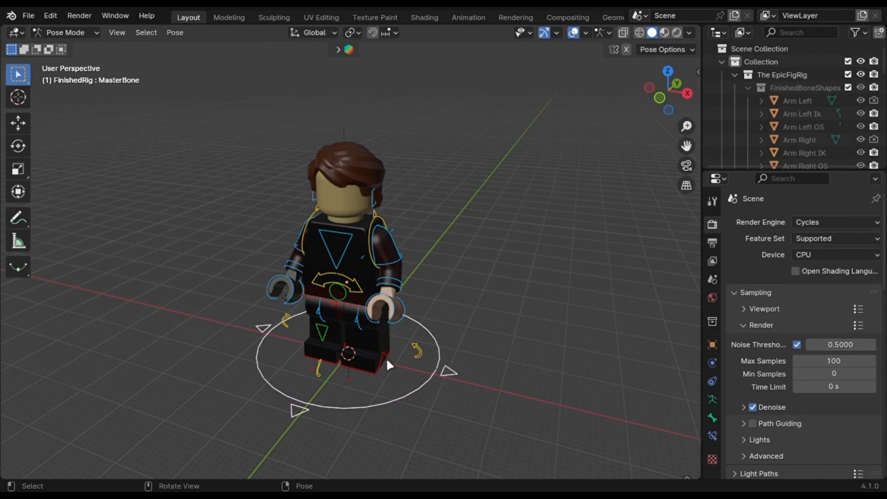
{"action": "left_click", "coordinate": [373, 362]}
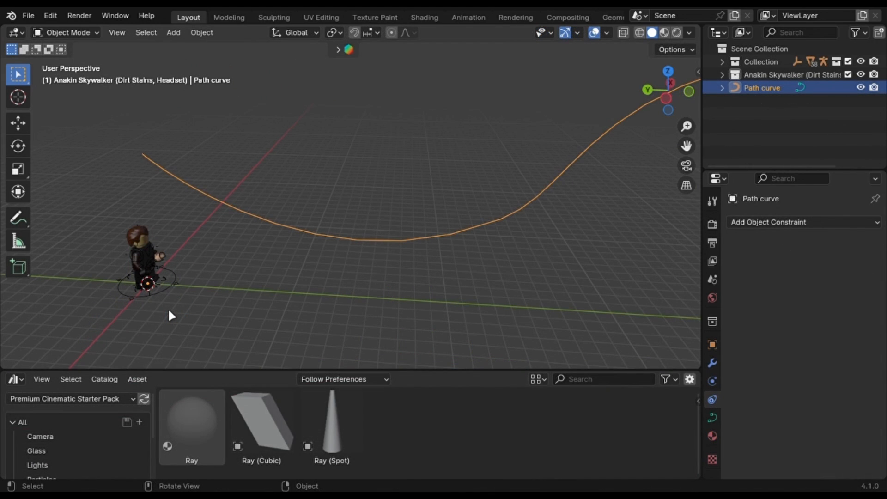
{"action": "mouse_move", "coordinate": [363, 277]}
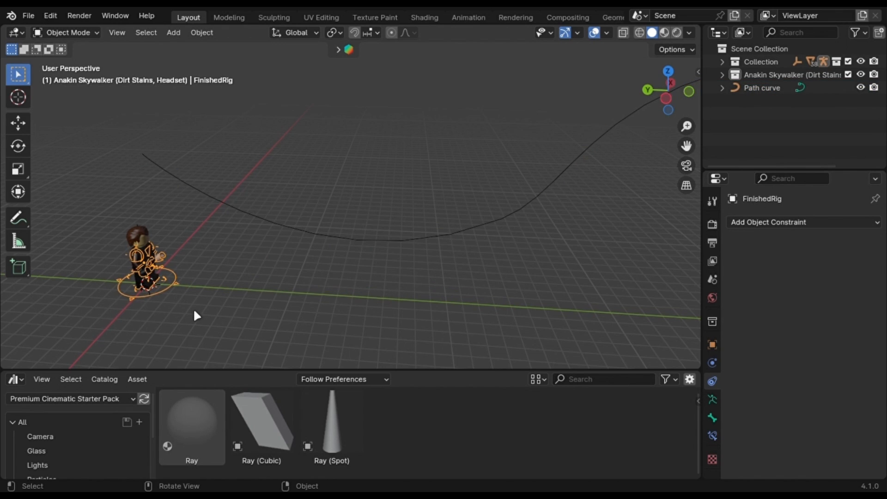
Add a Follow Path bone constraint to FinishedRig's MasterBone in Pose Mode
{"action": "left_click", "coordinate": [66, 33]}
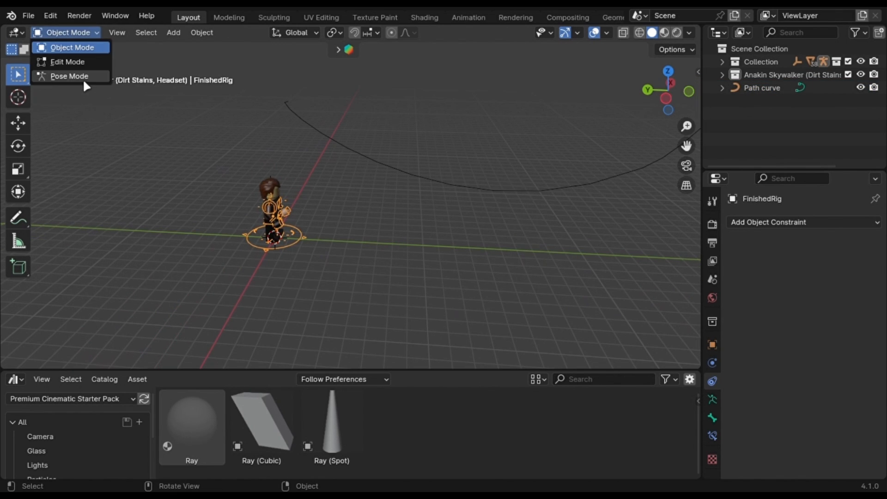
{"action": "left_click", "coordinate": [69, 75]}
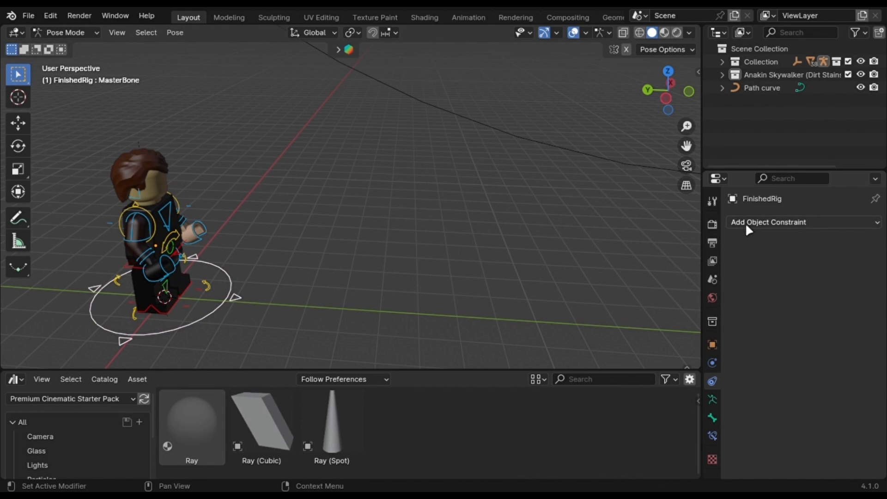
{"action": "left_click", "coordinate": [768, 222]}
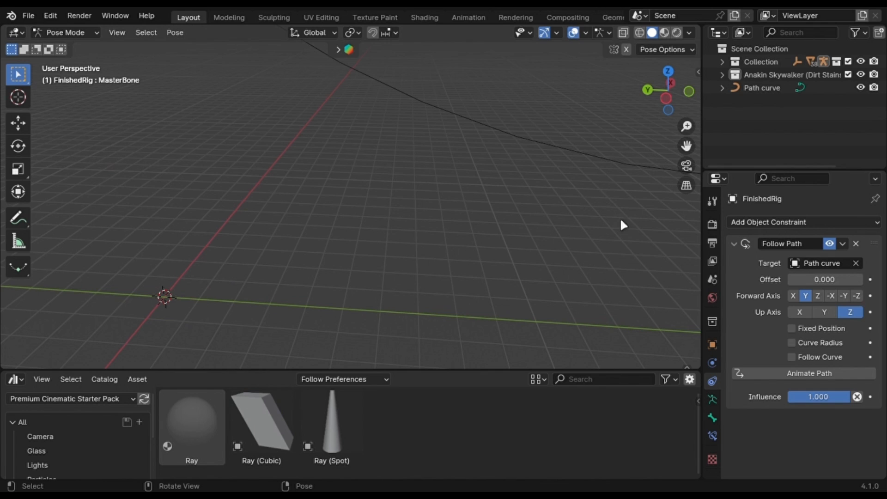
{"action": "left_click", "coordinate": [843, 295]}
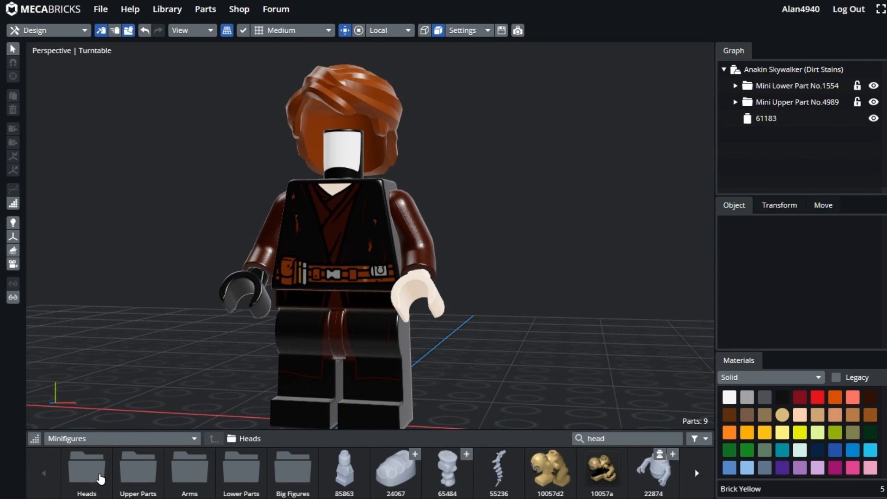
Place the 3626v3 Mini Head from the Heads folder onto the Anakin torso
{"action": "left_click", "coordinate": [86, 468]}
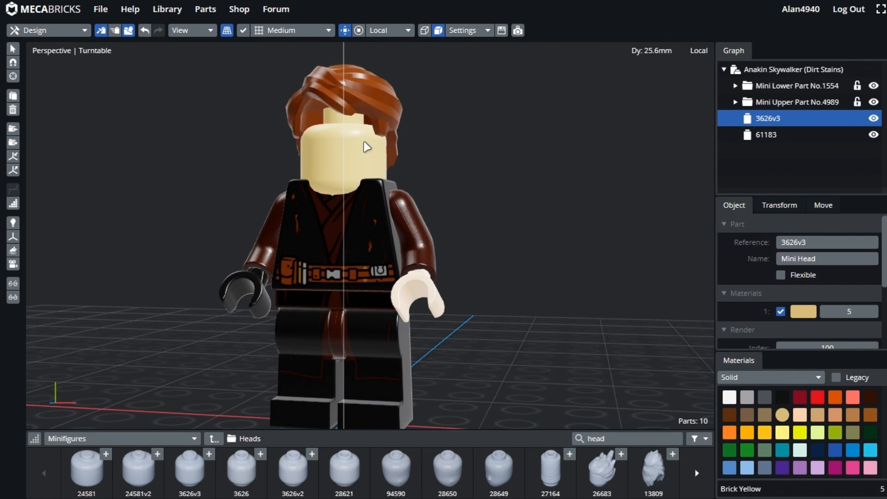
{"action": "left_click", "coordinate": [588, 237]}
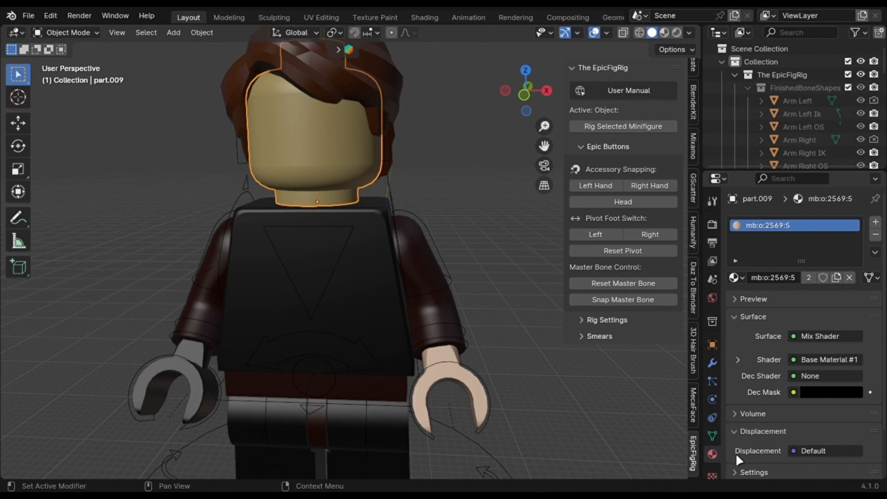
Add a MecaFace face rig to the head, then drag its mouth size control in Pose Mode
{"action": "left_click", "coordinate": [691, 406]}
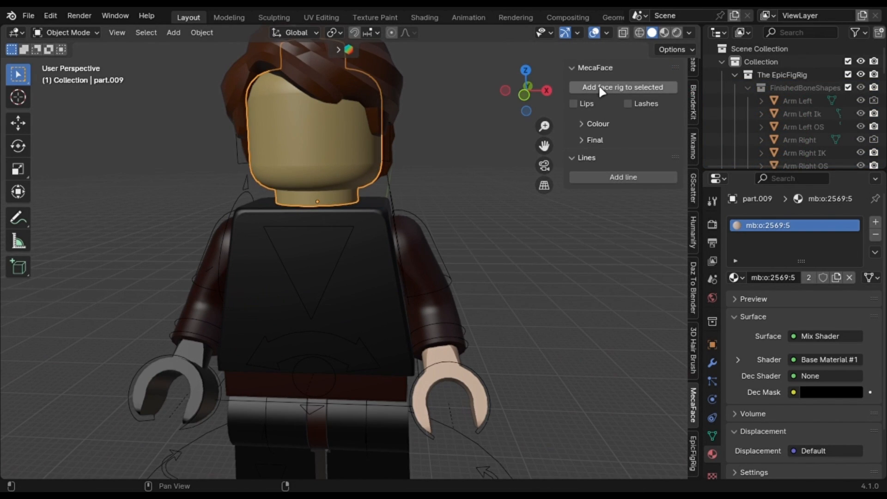
{"action": "left_click", "coordinate": [623, 87]}
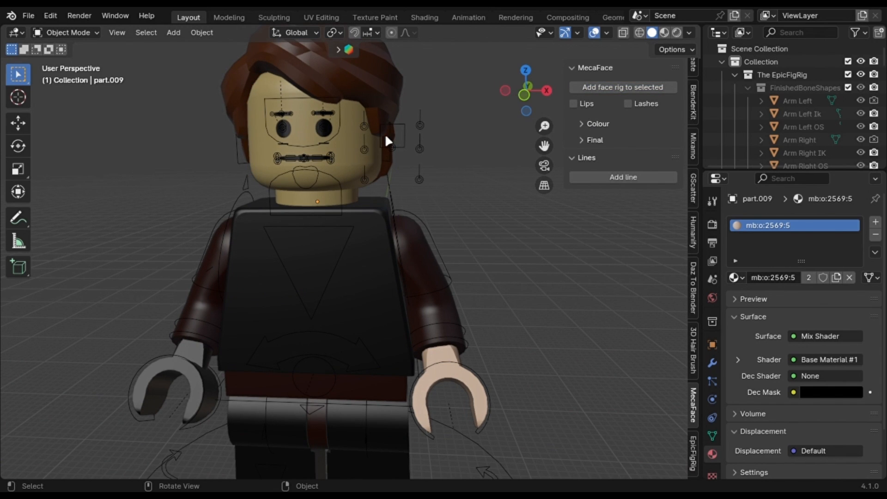
{"action": "left_click", "coordinate": [66, 32]}
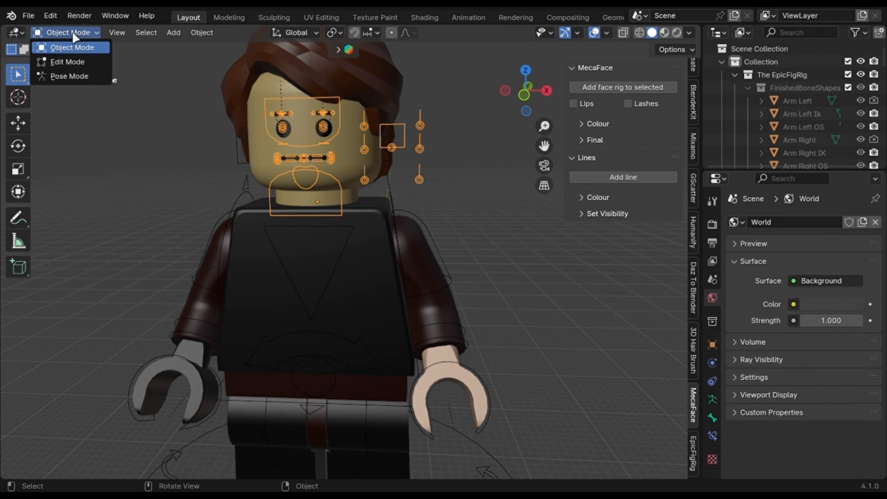
{"action": "left_click", "coordinate": [69, 76]}
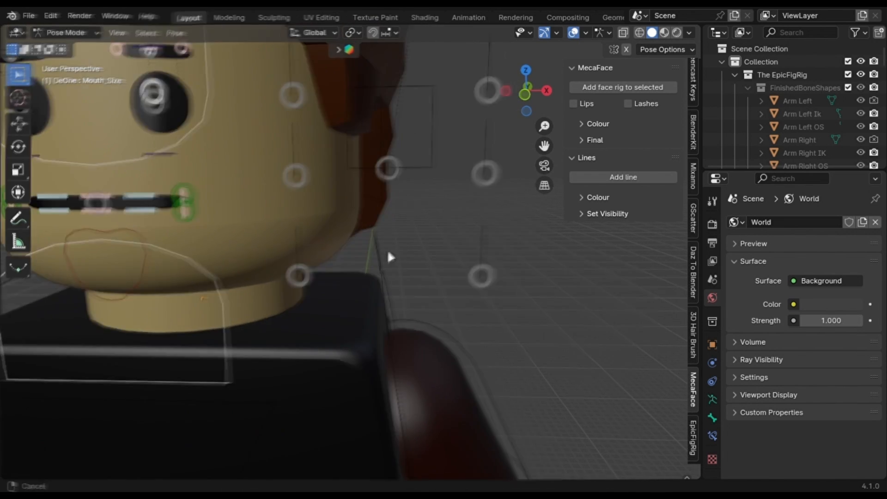
{"action": "left_click_drag", "start_coordinate": [389, 257], "coordinate": [409, 249]}
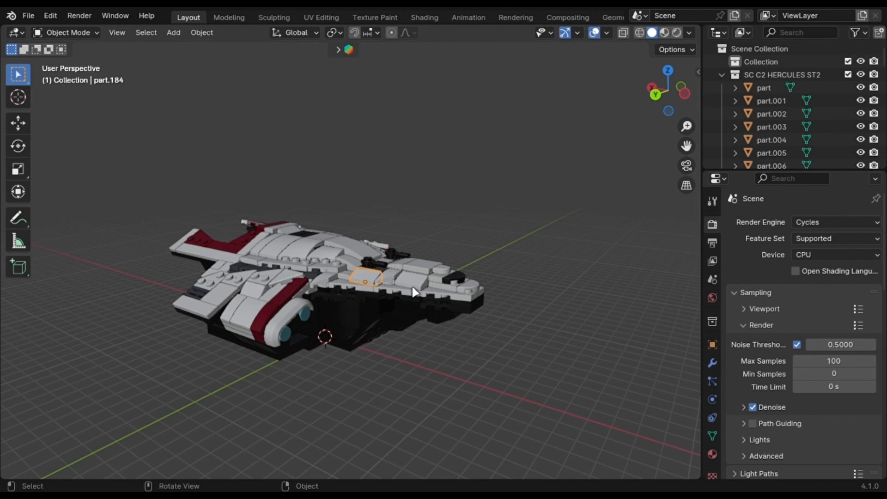
Circle-select the ship's front hull bricks and expand the Rigid Body World settings
{"action": "left_click", "coordinate": [201, 32]}
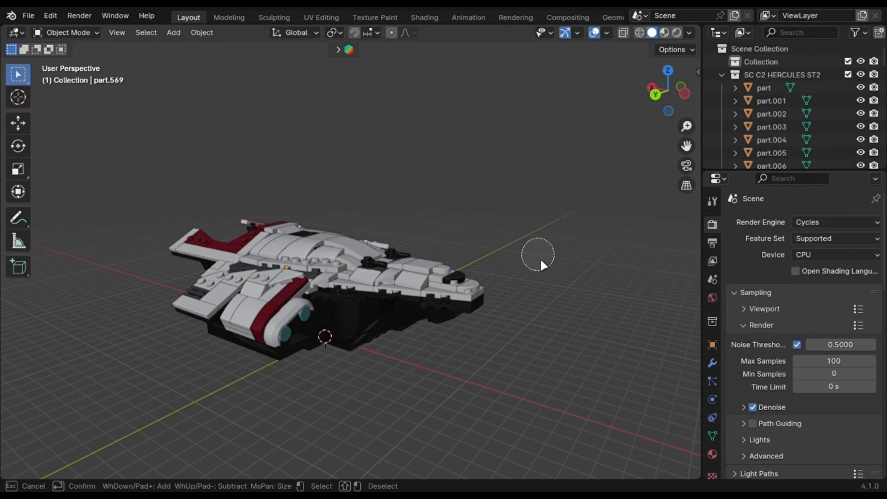
{"action": "left_click", "coordinate": [421, 283]}
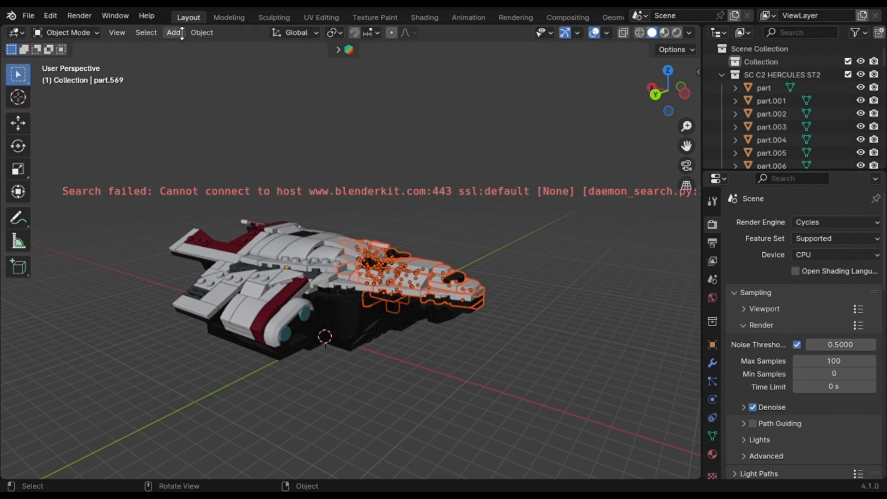
{"action": "left_click", "coordinate": [201, 33]}
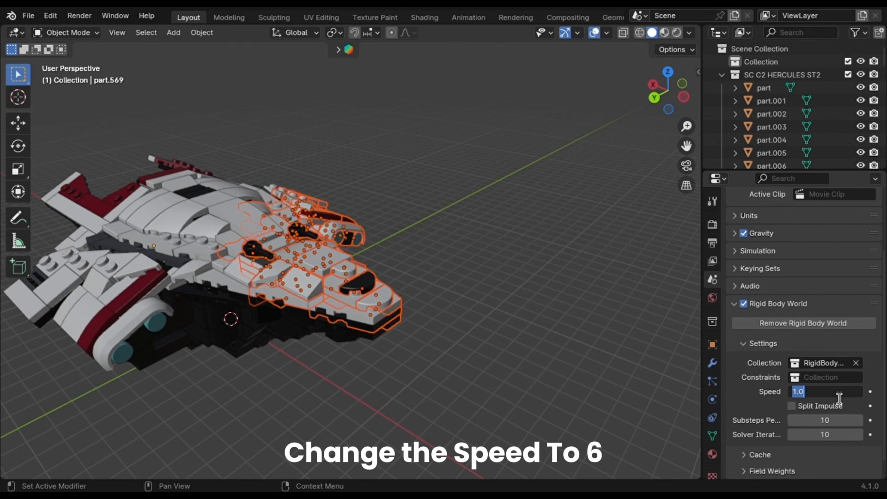
Set the Rigid Body World speed to 6
{"action": "type", "text": "6"}
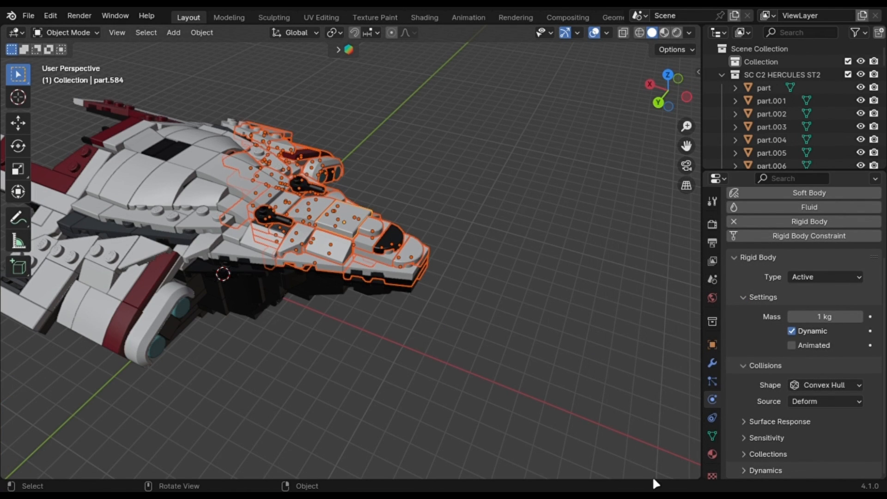
{"action": "mouse_move", "coordinate": [690, 344]}
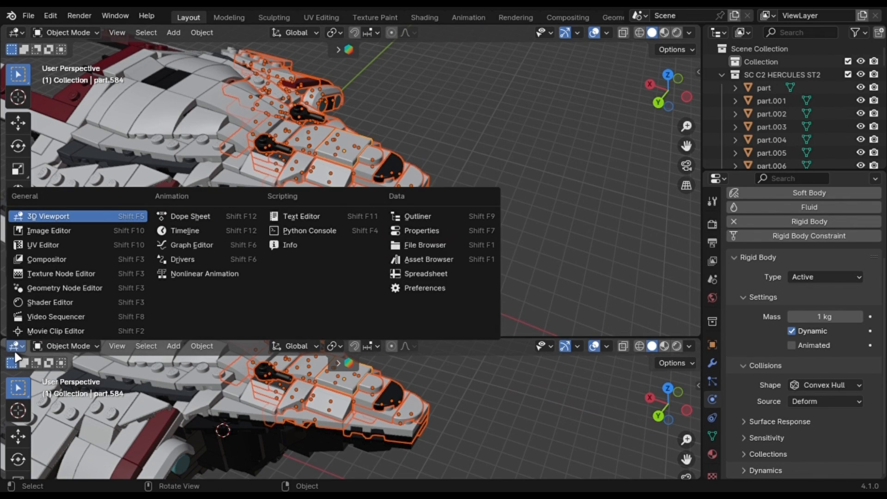
Keyframe the front bricks' Animated rigid body toggle, link it across the selection, and open Bake to Keyframes
{"action": "left_click", "coordinate": [191, 216]}
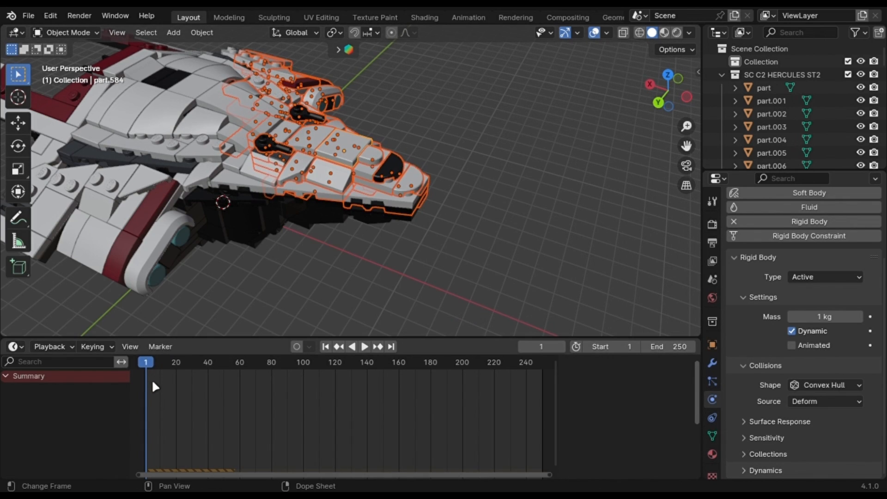
{"action": "mouse_move", "coordinate": [800, 346]}
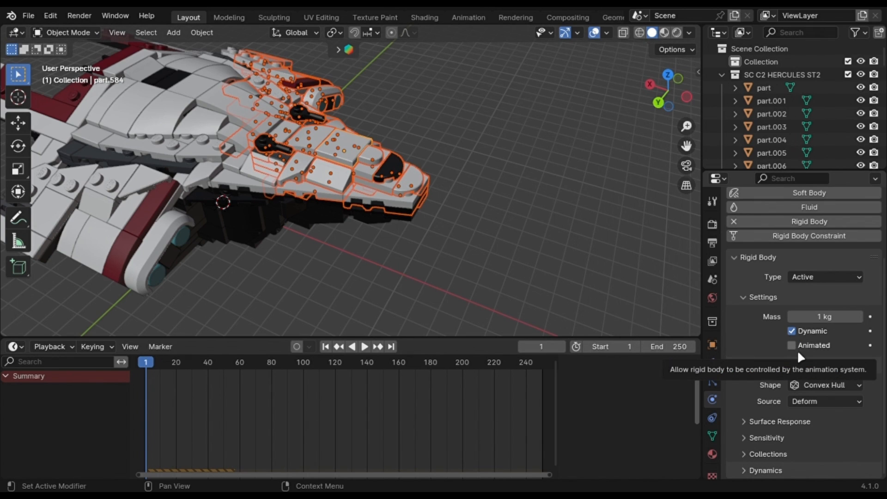
{"action": "left_click", "coordinate": [792, 346]}
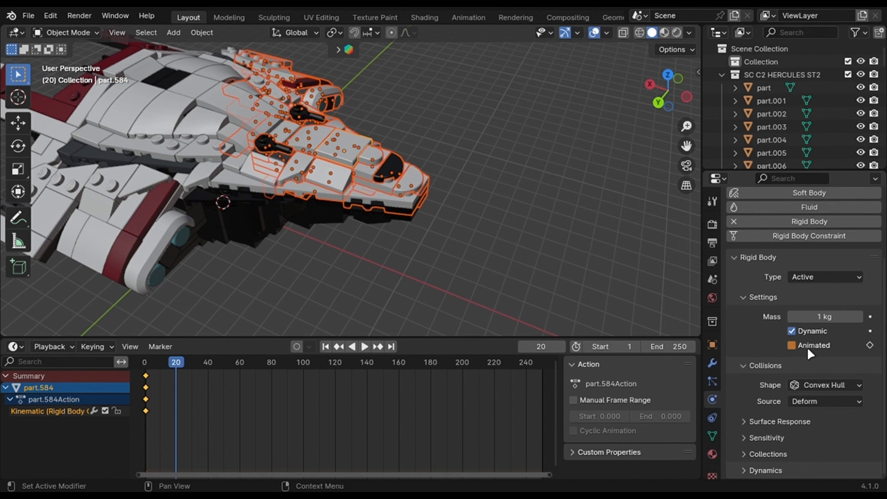
{"action": "key", "text": "ctrl+l"}
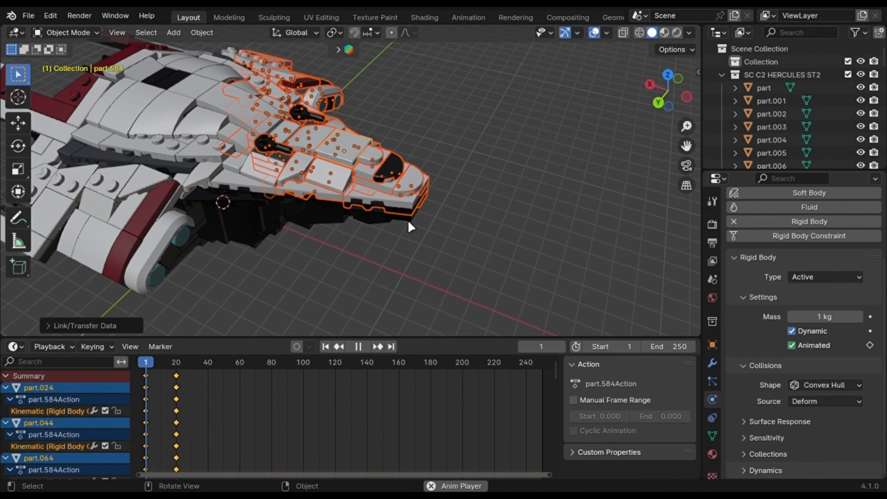
{"action": "left_click", "coordinate": [357, 346]}
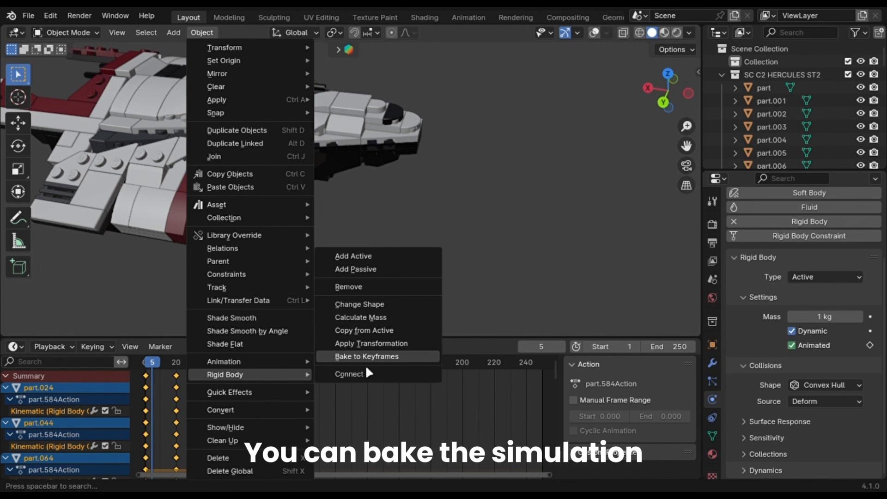
{"action": "left_click", "coordinate": [365, 356]}
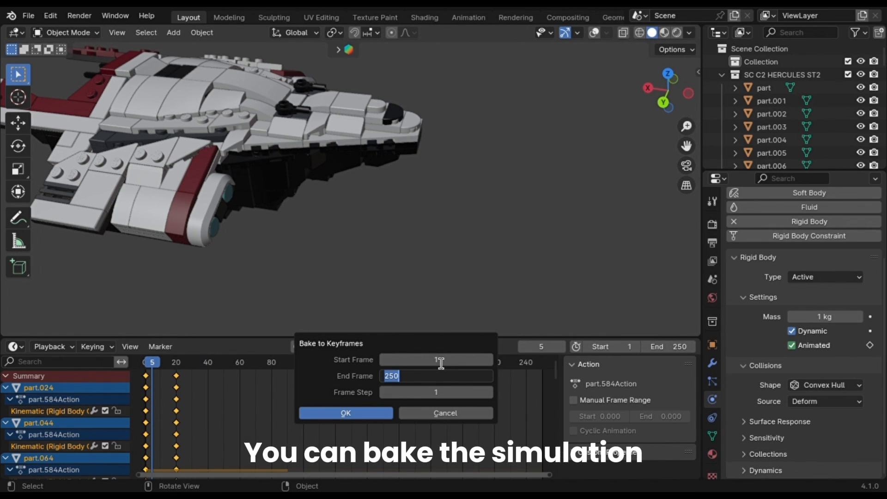